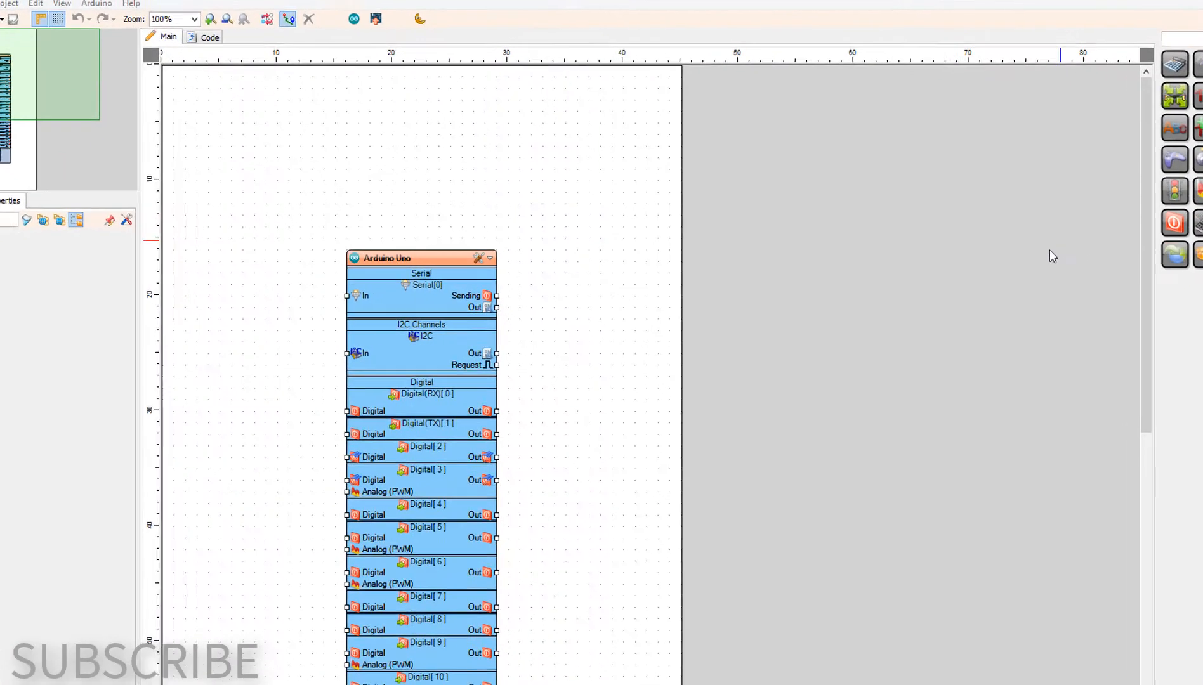
Choose Arduino Uno as the board, then add the gesture sensor and the I2C OLED display
left_click(479, 258)
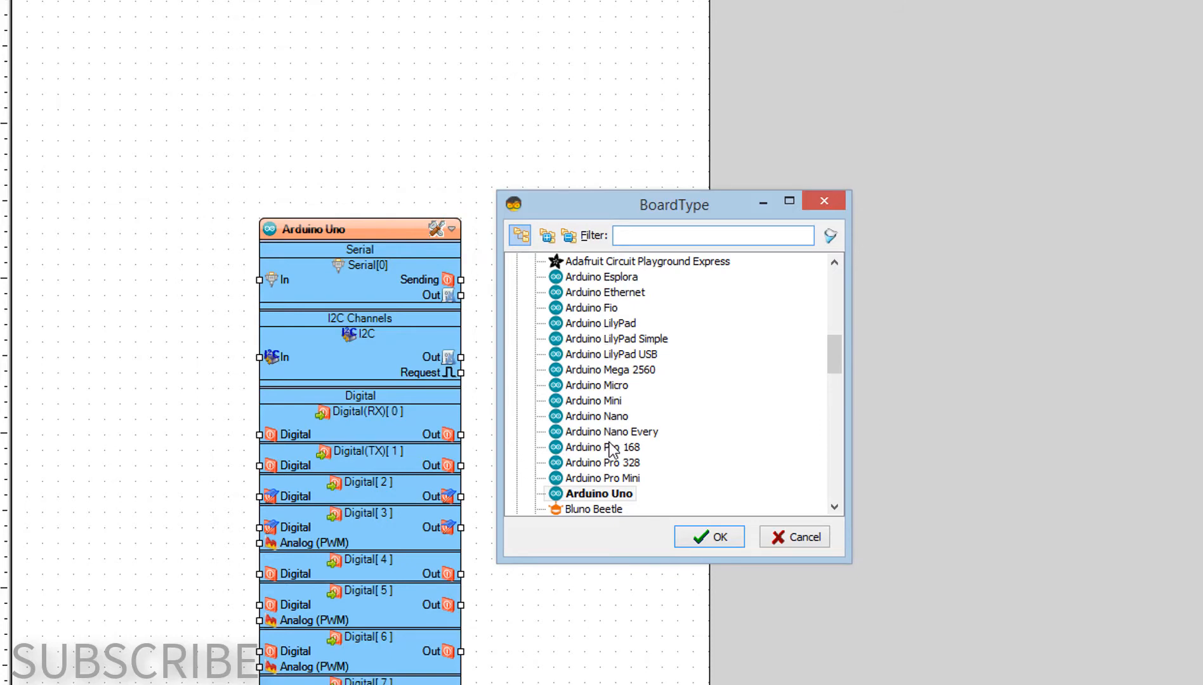
left_click(709, 537)
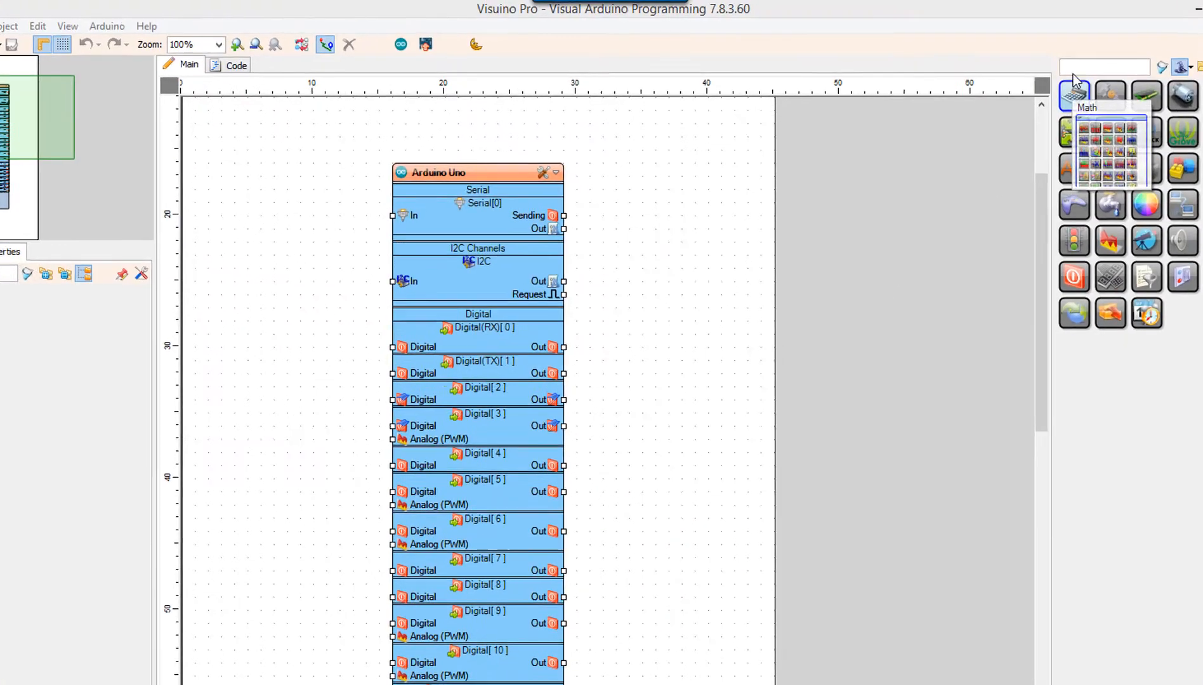
type("gl")
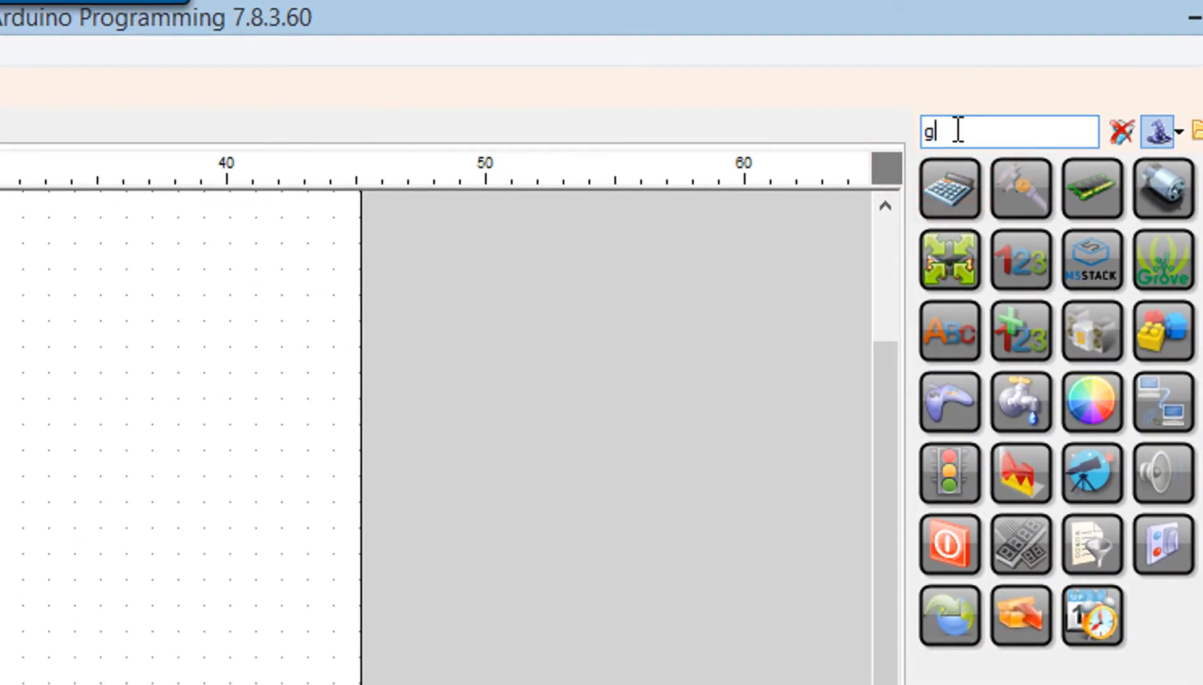
type("esture")
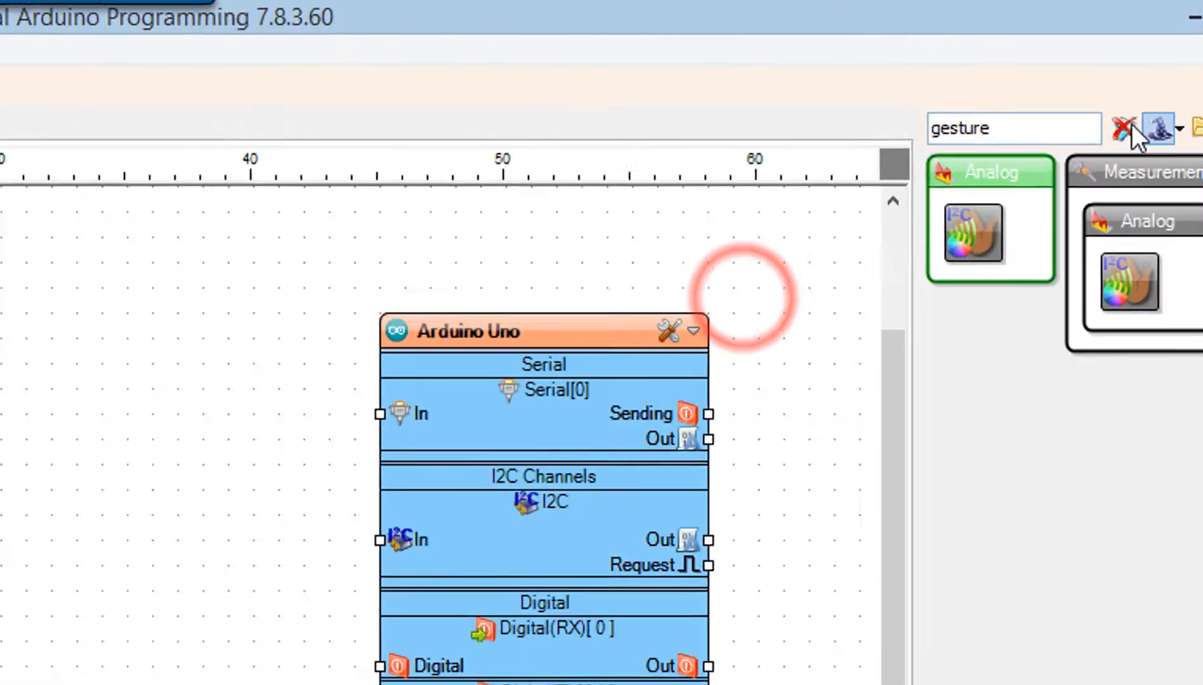
left_click(1121, 128)
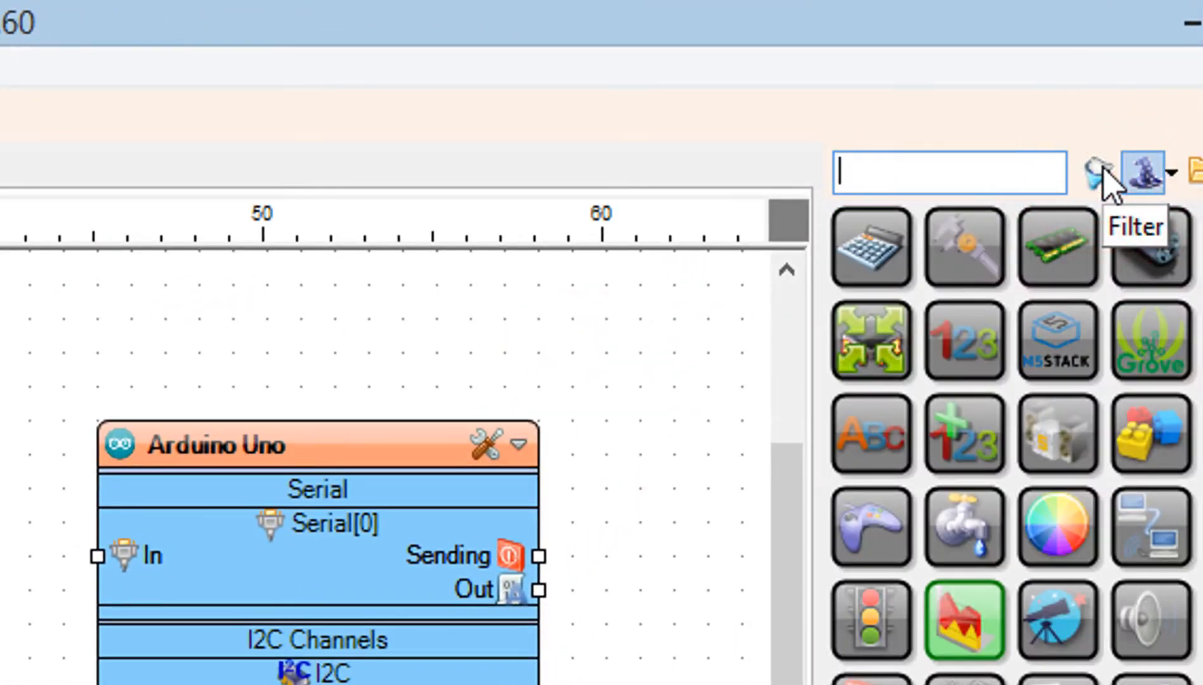
type("oled")
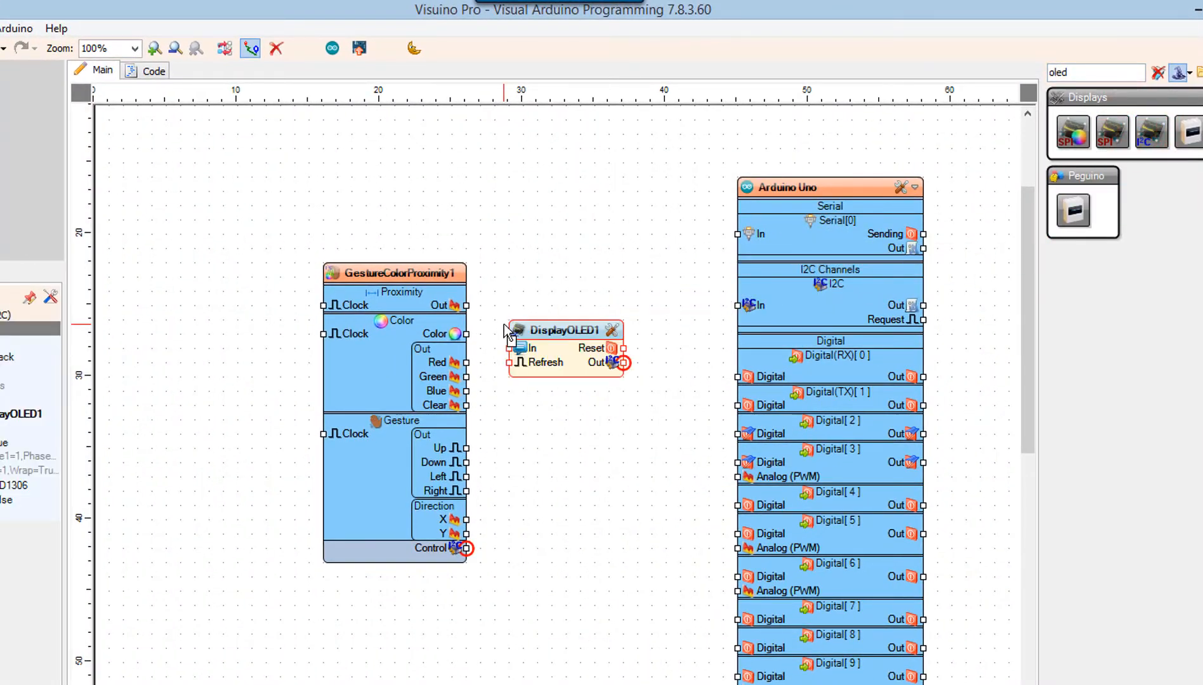
Add a Text Field element from the Text category to DisplayOLED1's Elements editor
double_click(565, 330)
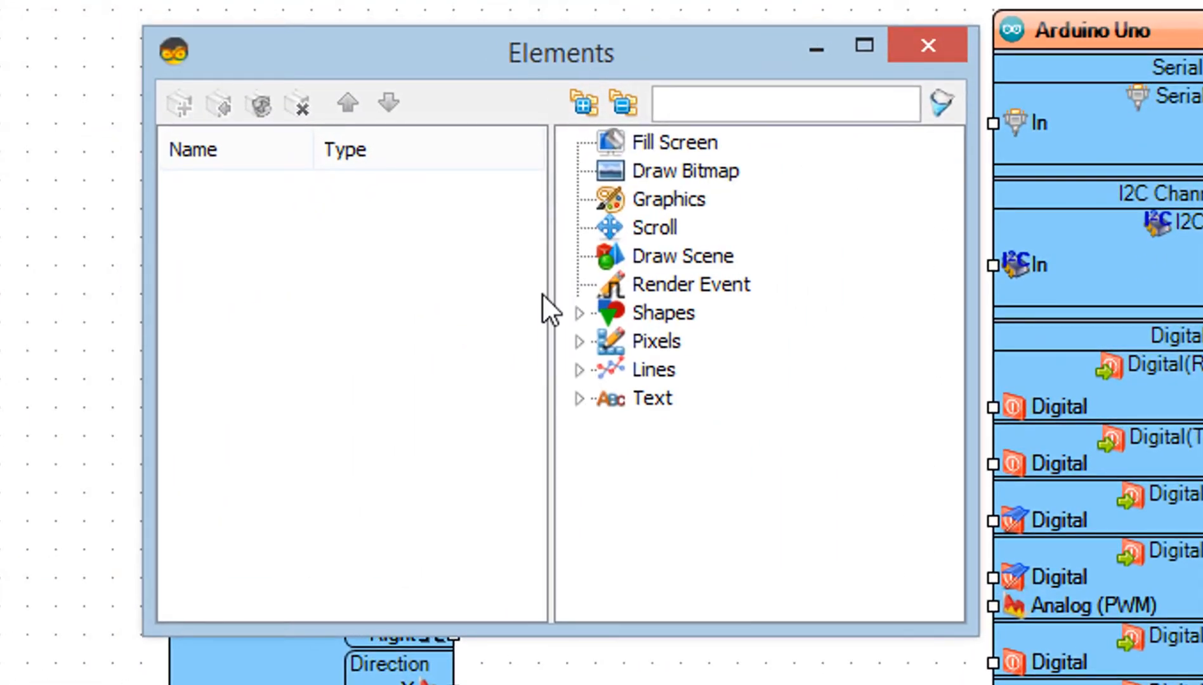
left_click(700, 454)
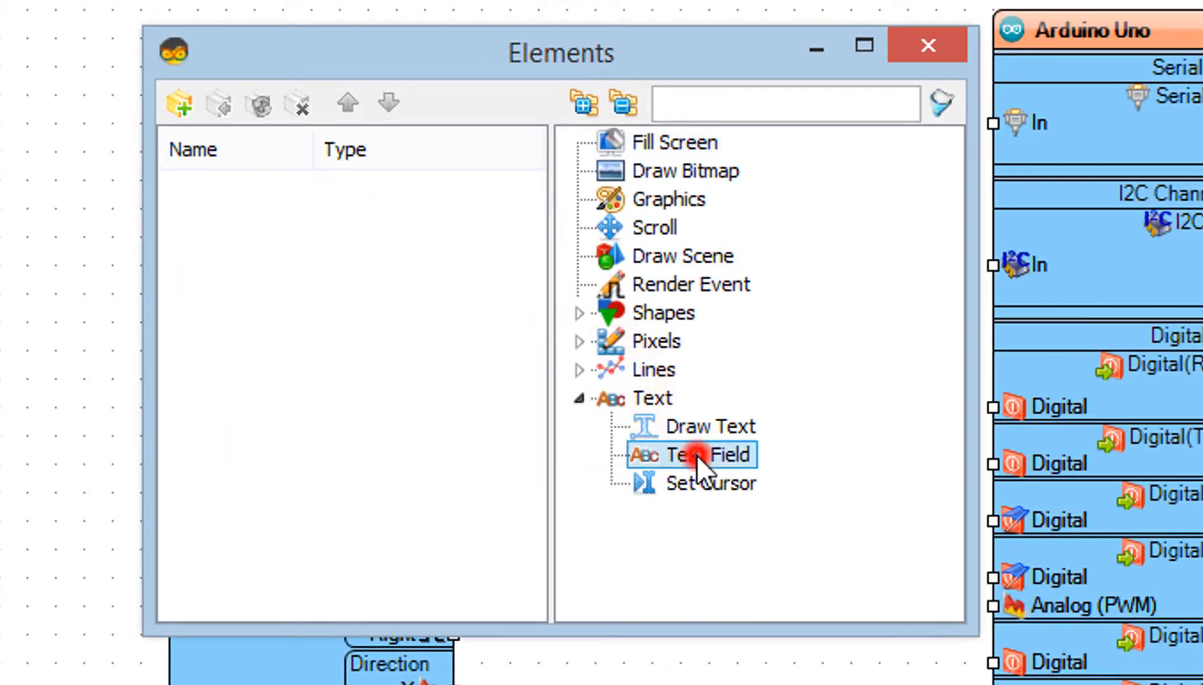
left_click(703, 454)
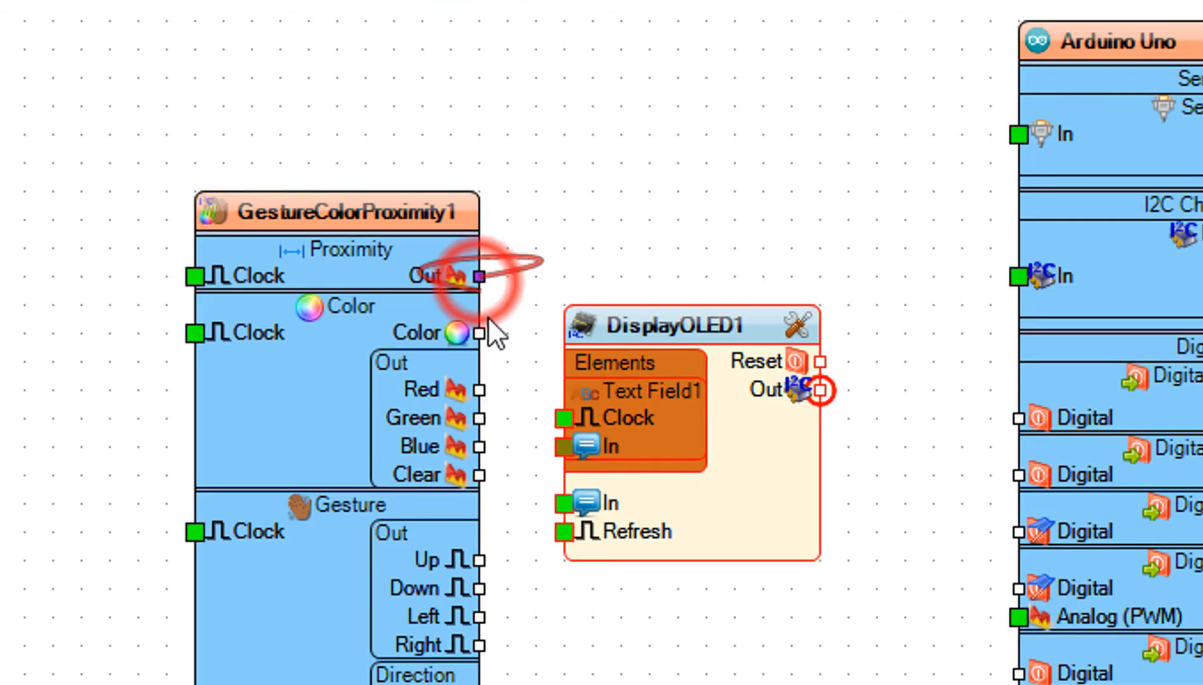
Wire Proximity Out to Text Field1 In and both I2C pins to the Uno, then Compile/Upload
left_click_drag(477, 276, 562, 446)
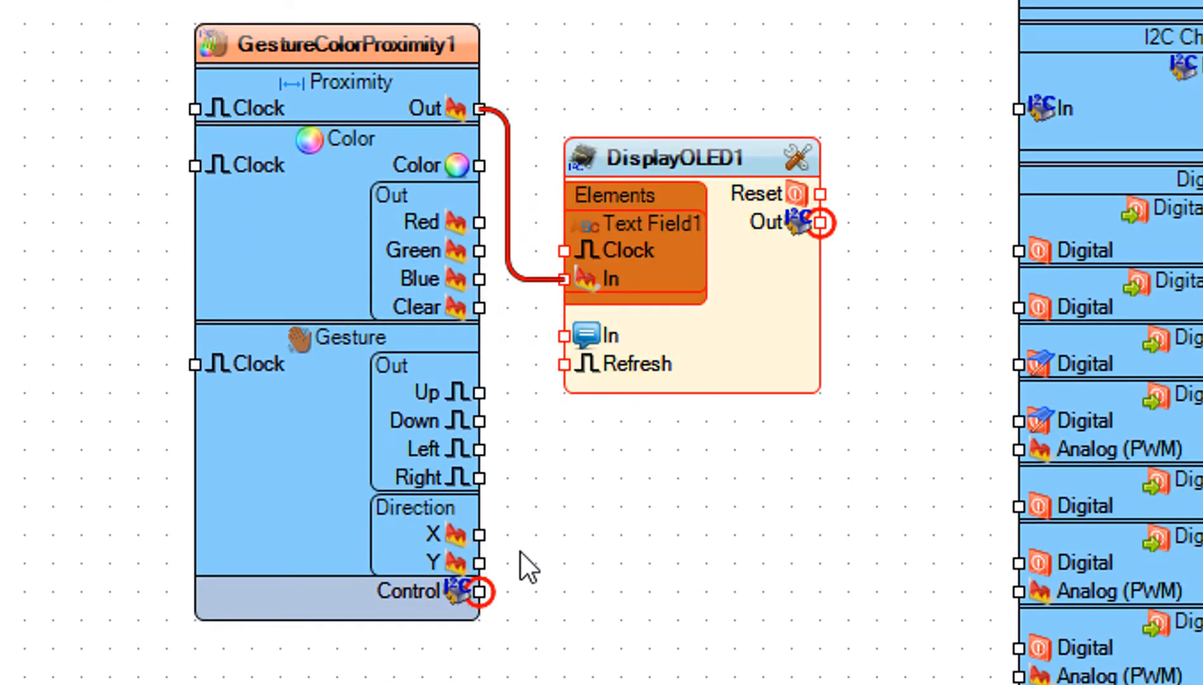
left_click_drag(480, 591, 1036, 108)
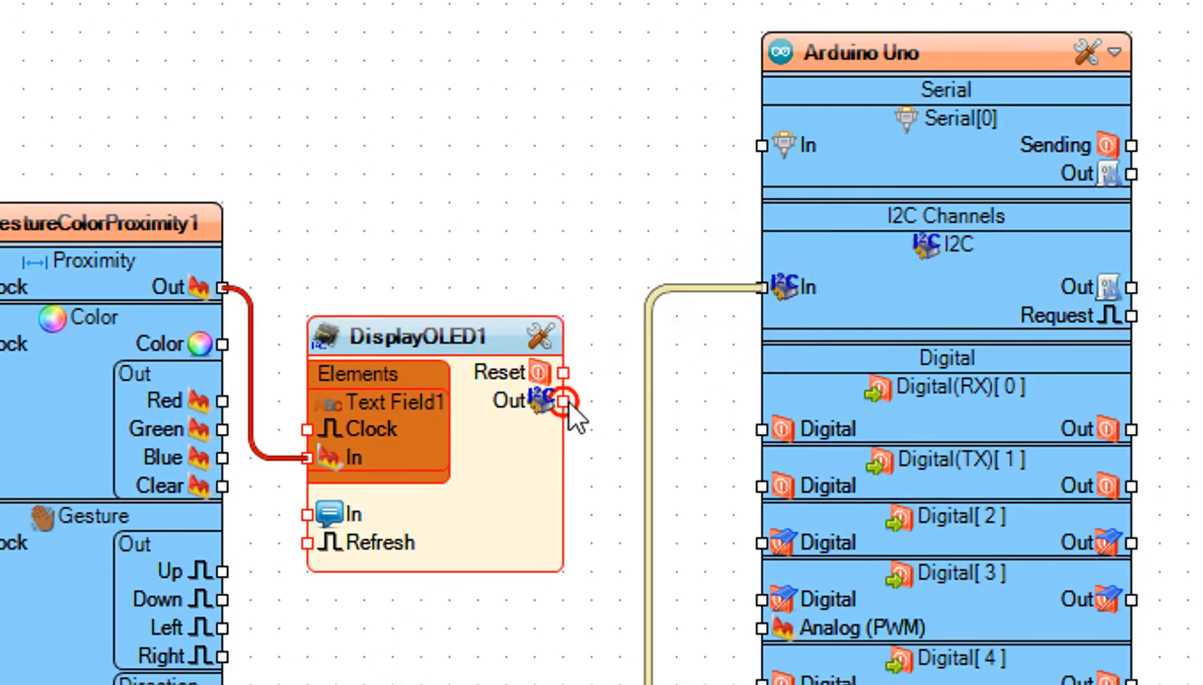
left_click_drag(564, 401, 759, 288)
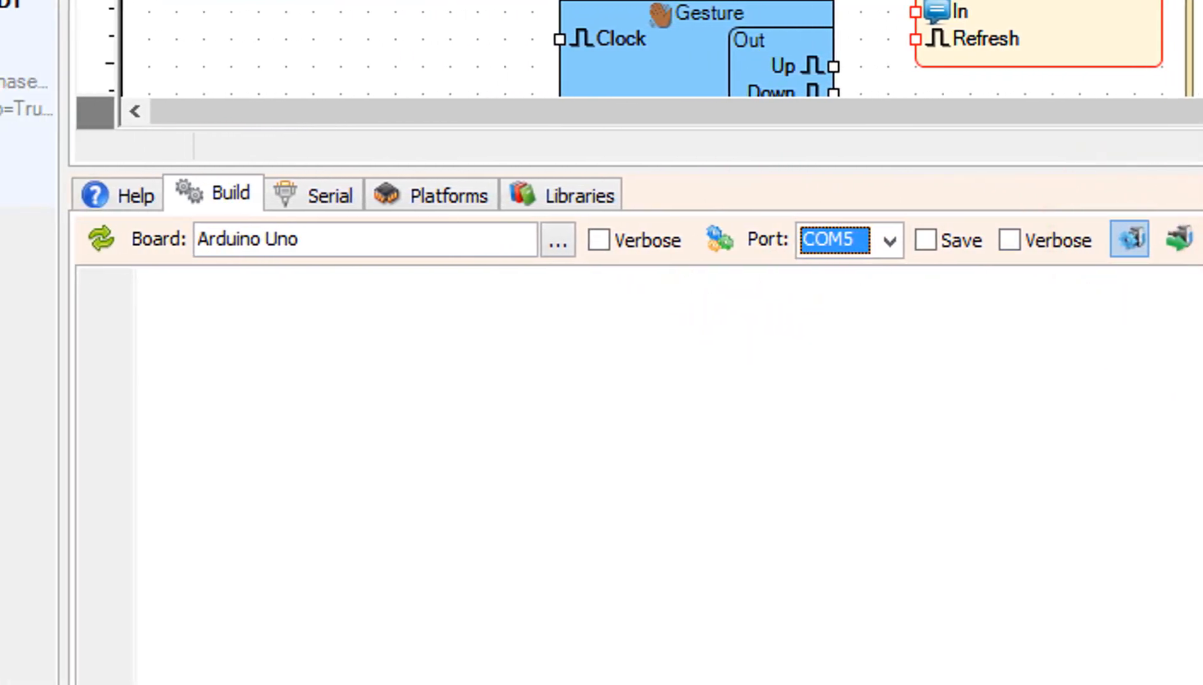
left_click(1129, 240)
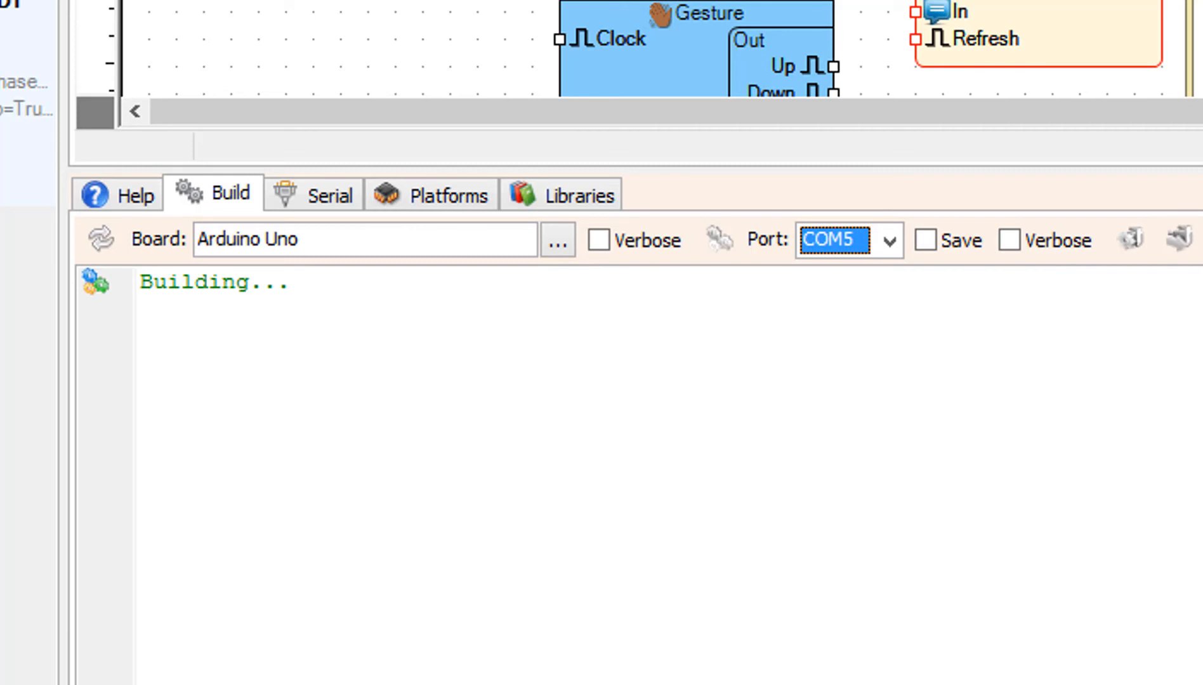